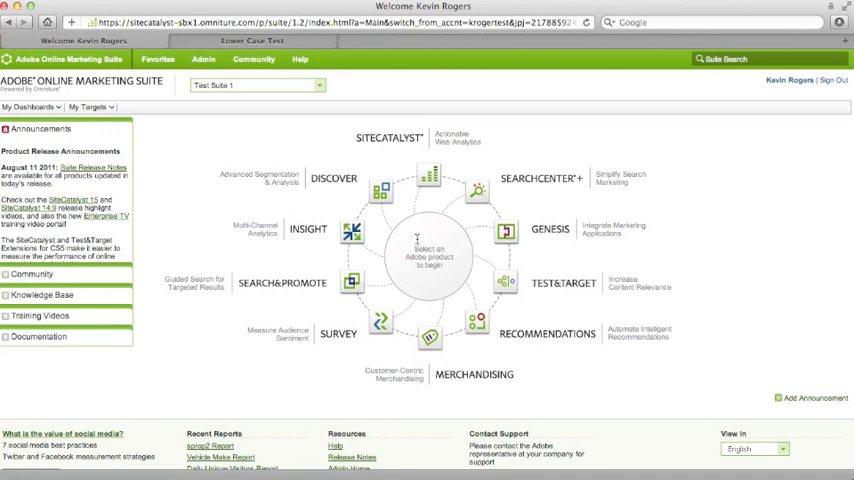
Step: Bring up the Lower Case Test page showing upper-case debugger values like LOWER CASE TEST
click(220, 456)
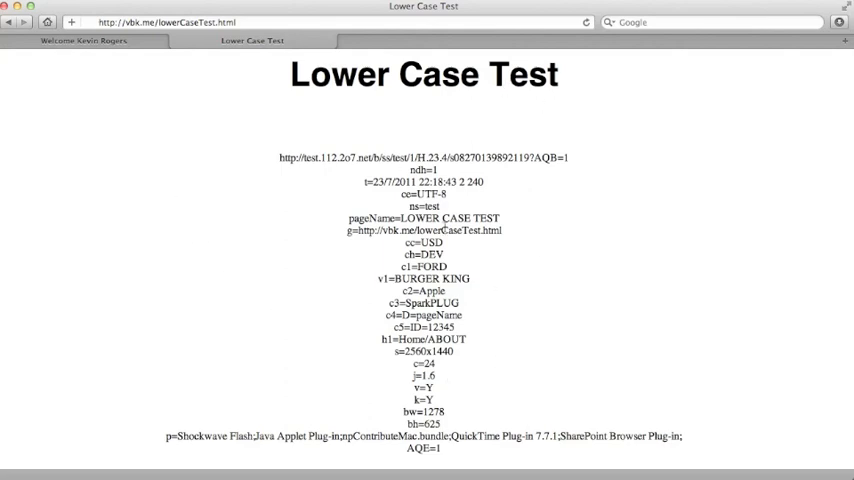
mouse_move(262, 284)
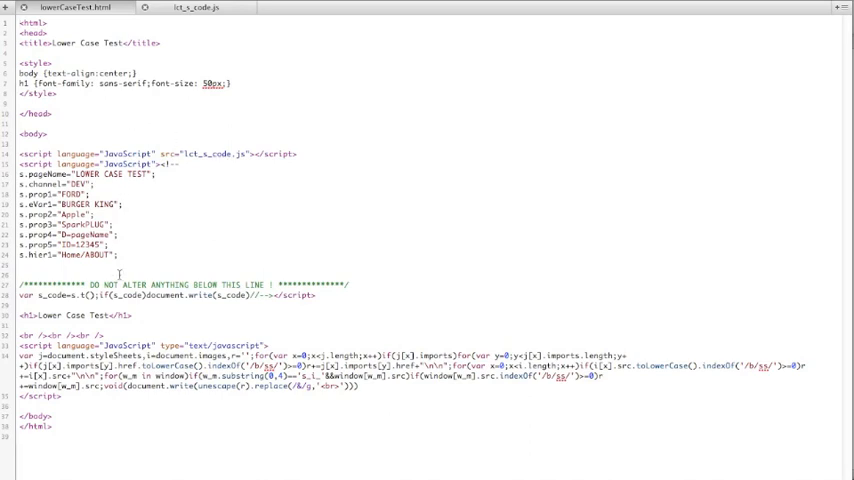
mouse_move(154, 304)
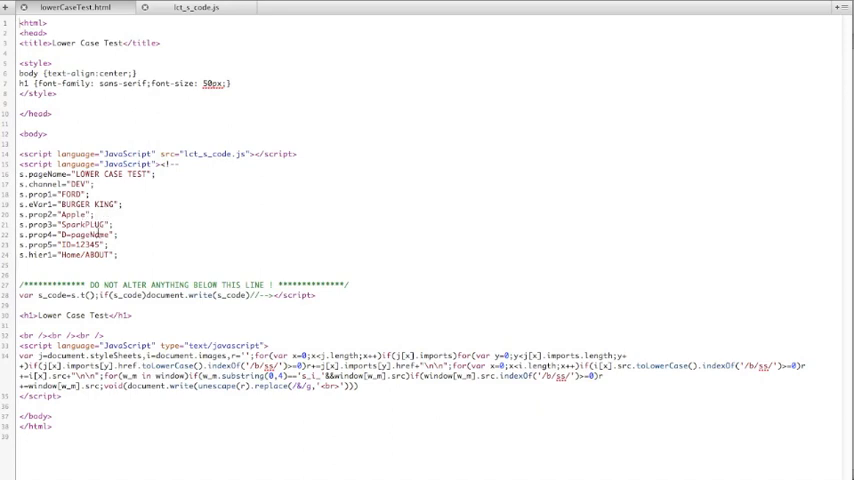
mouse_move(132, 232)
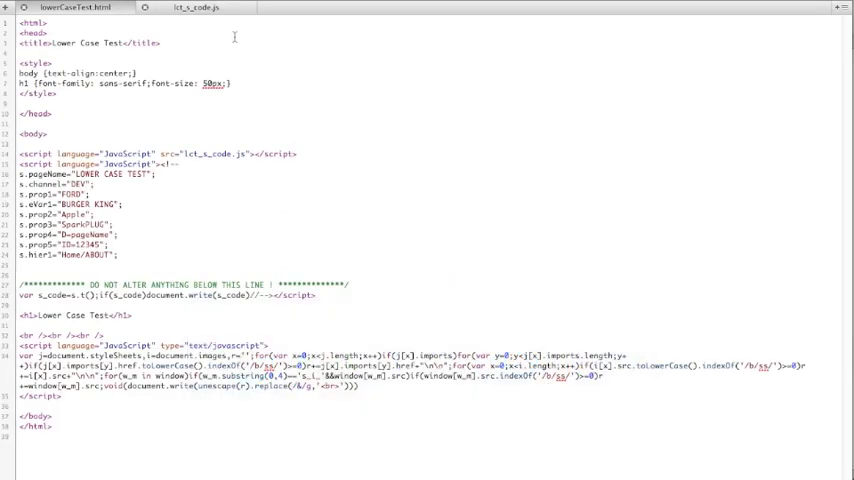
Step: Review lowerCaseTest.html source with its upper-case pageName and s.prop assignments
click(196, 8)
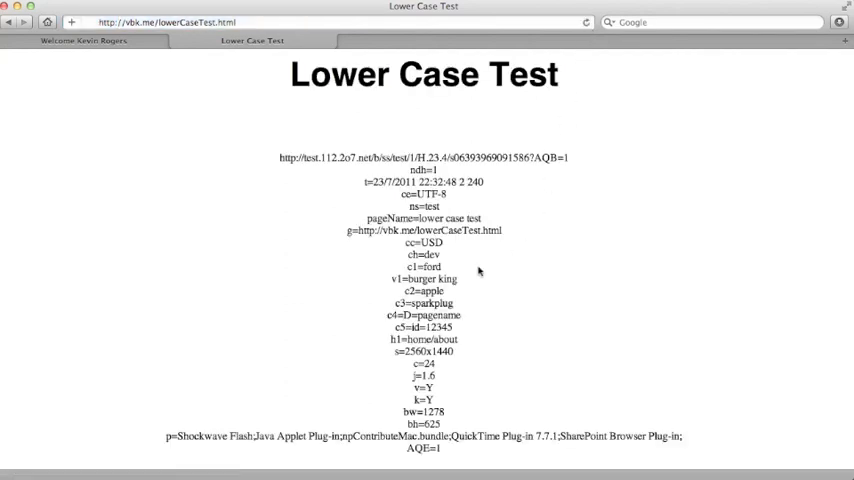
mouse_move(460, 302)
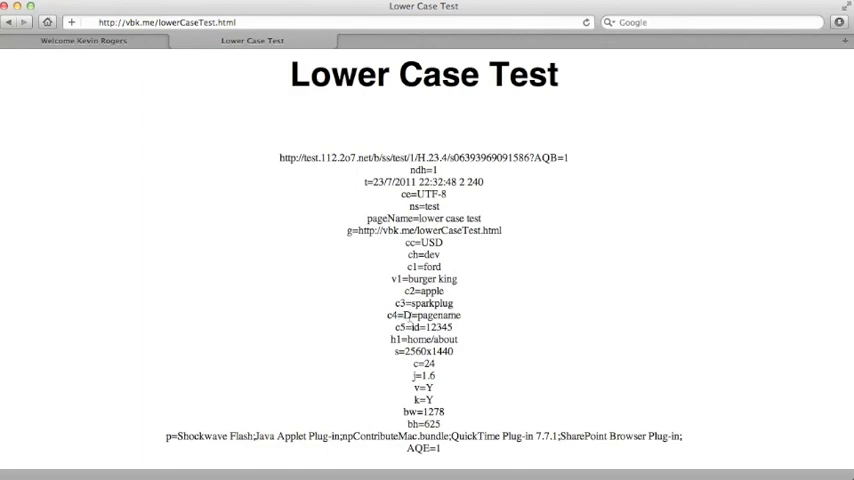
mouse_move(348, 320)
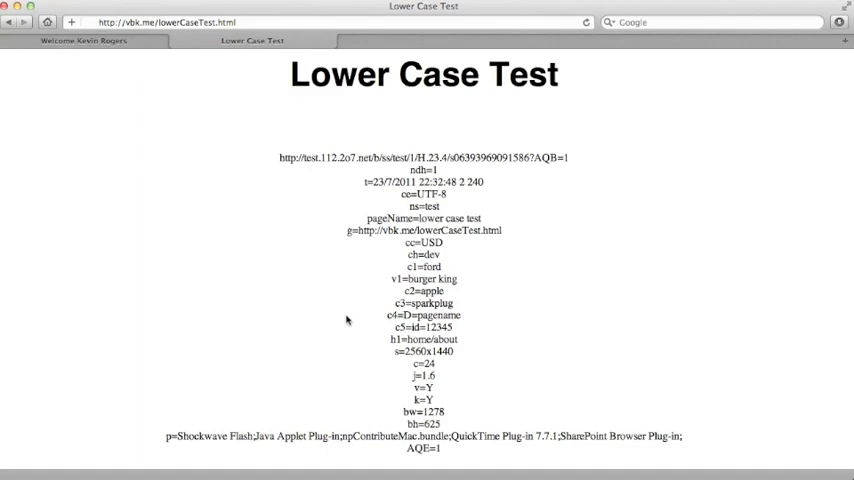
mouse_move(388, 274)
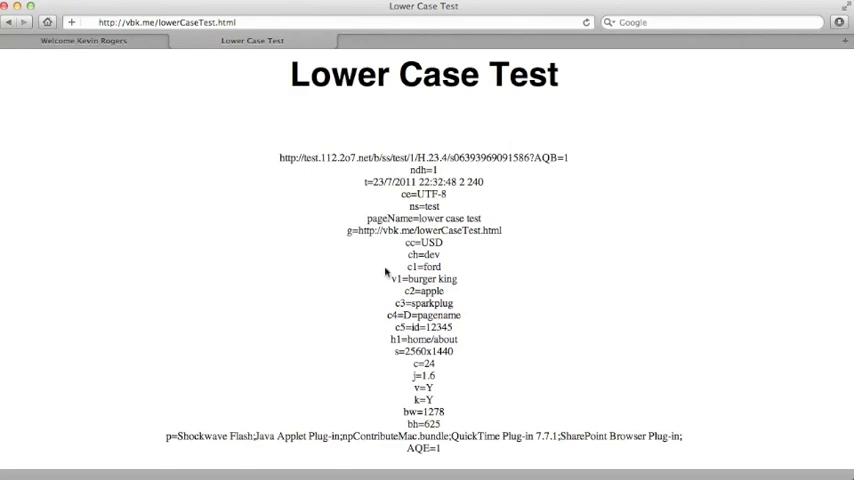
mouse_move(336, 276)
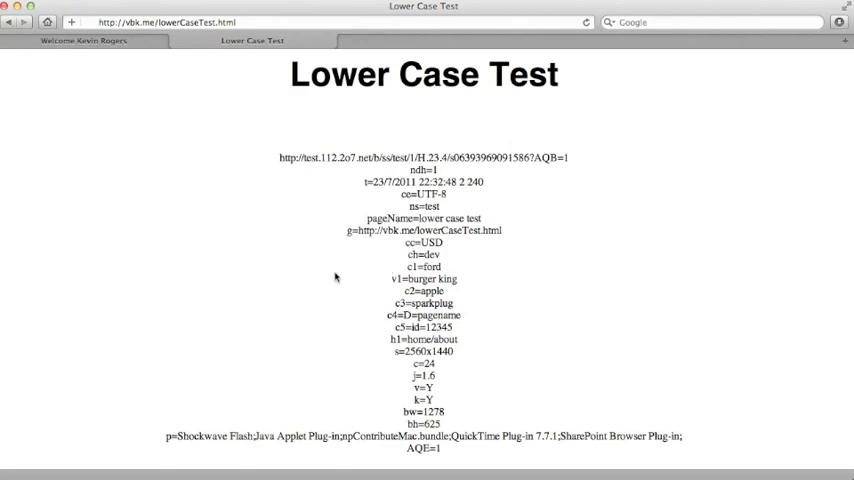
mouse_move(312, 344)
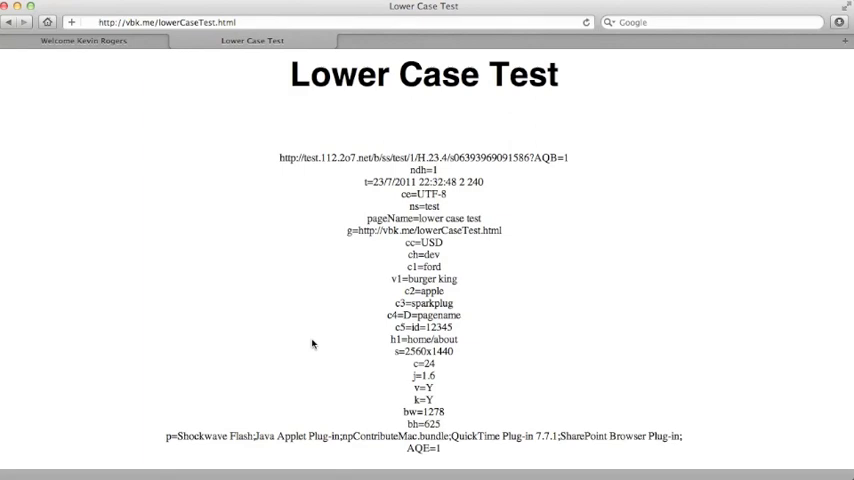